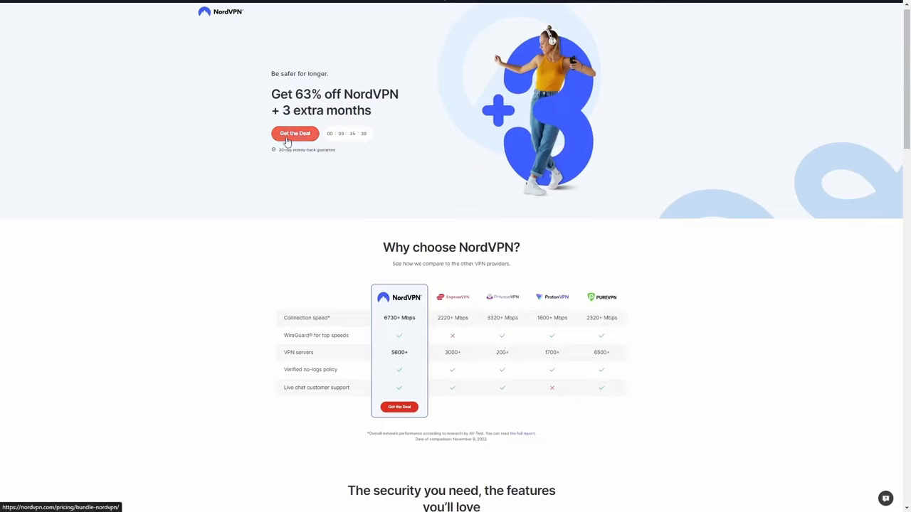
- Reach the NordVPN monthly plan checkout totaling $13.05 from the discount offer
click(295, 133)
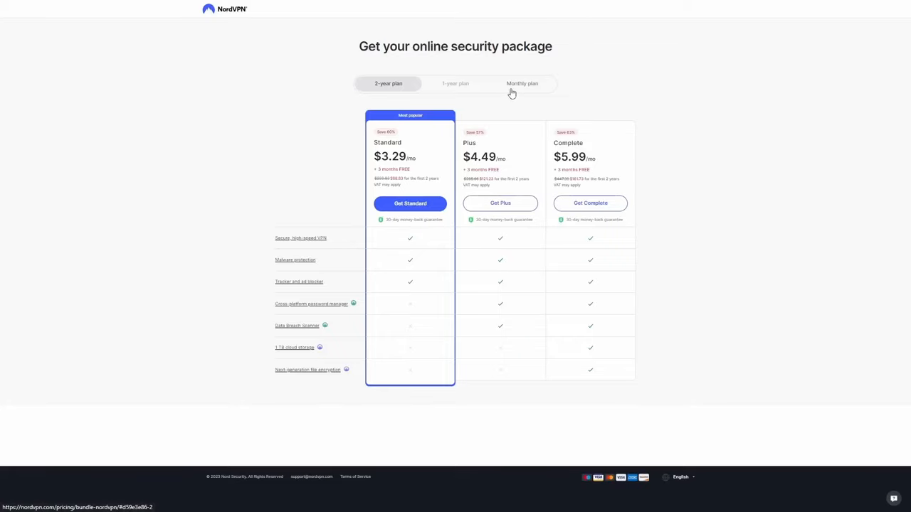
click(522, 82)
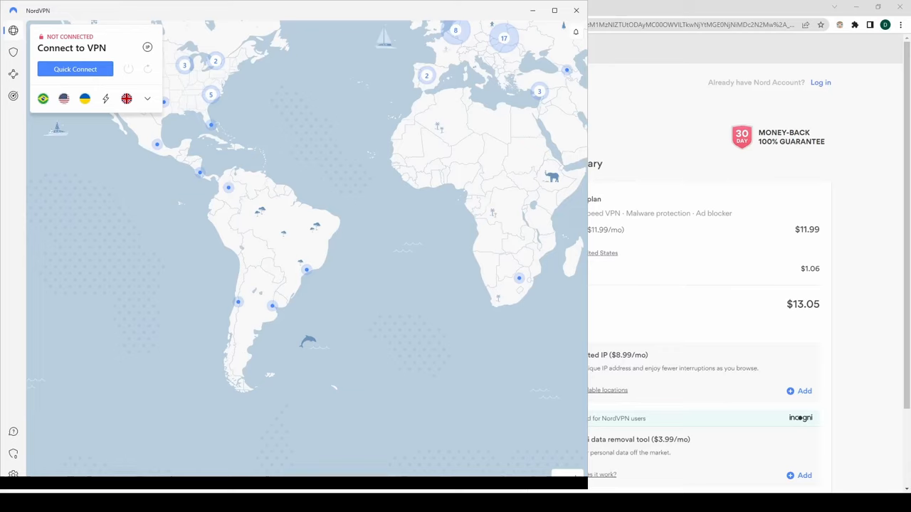
- Search the NordVPN server locations list for 'bra' to find Brazil
click(148, 98)
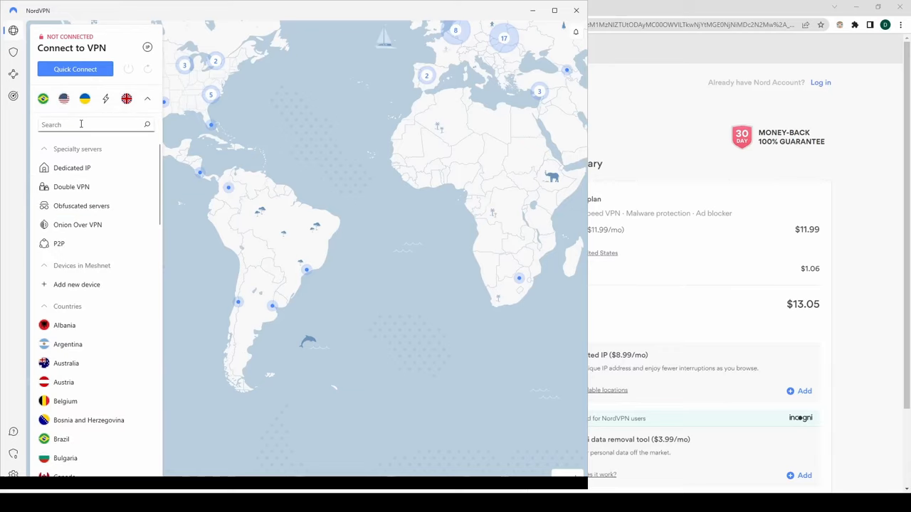
text(bra)
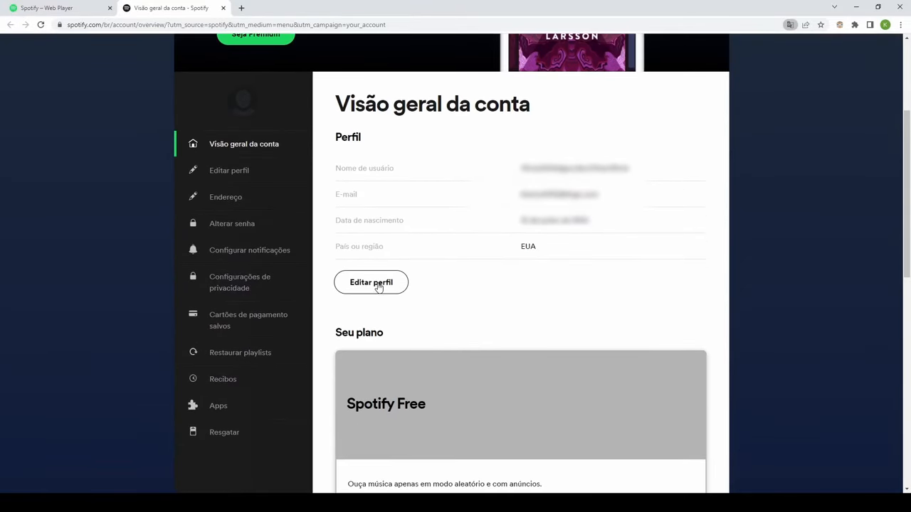
- Edit the Spotify profile, setting País ou região to Brasil, and save it
click(370, 282)
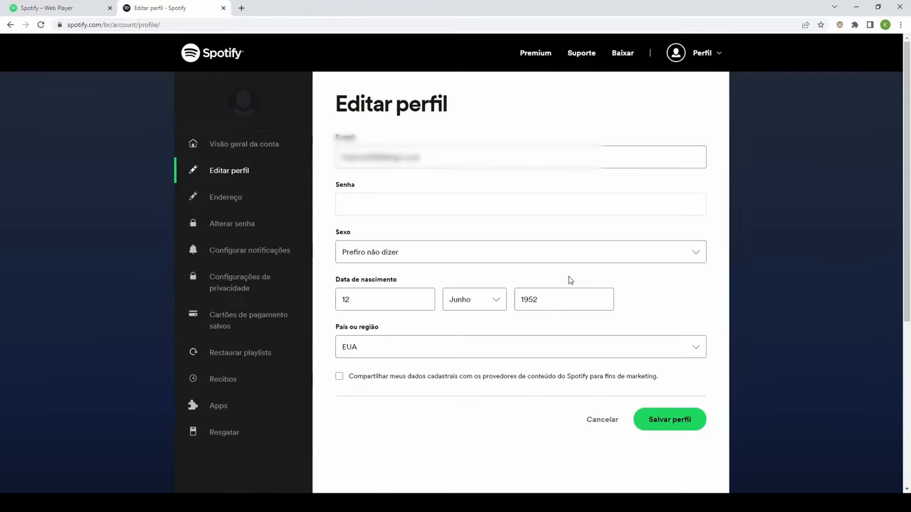
scroll(down, 3)
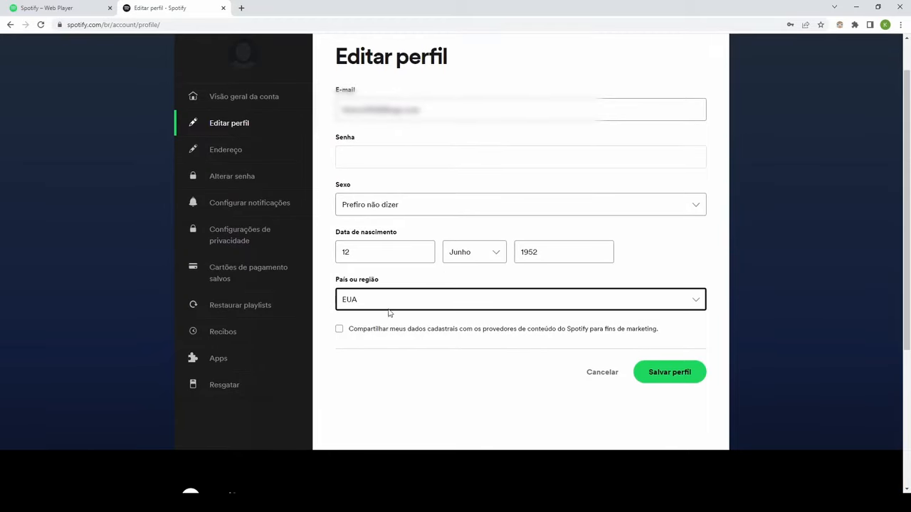
click(521, 299)
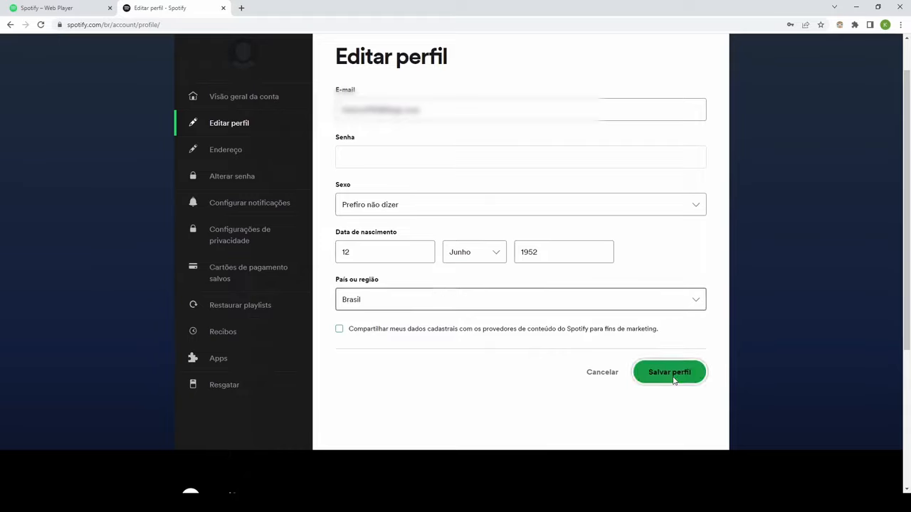
click(669, 371)
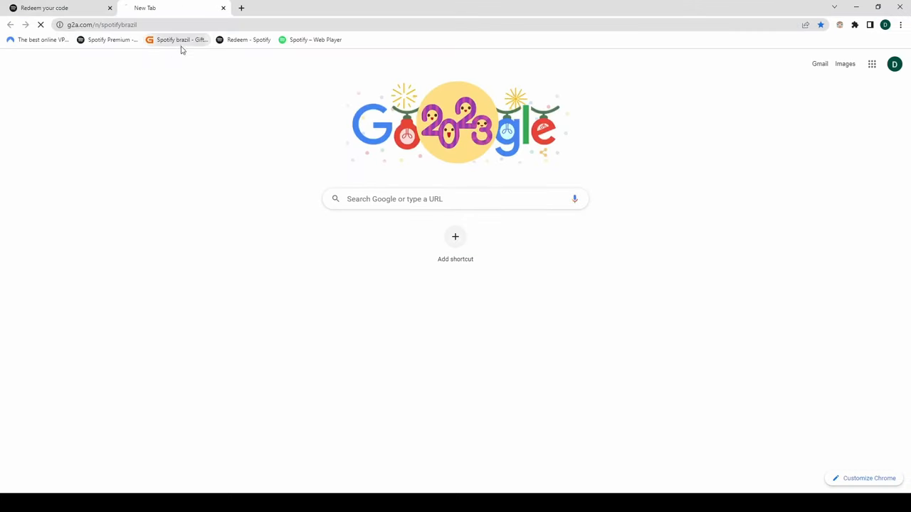
- Buy the G2A Spotify Gift Card 50 BRL for Brazil through the cart and reveal its key
click(178, 39)
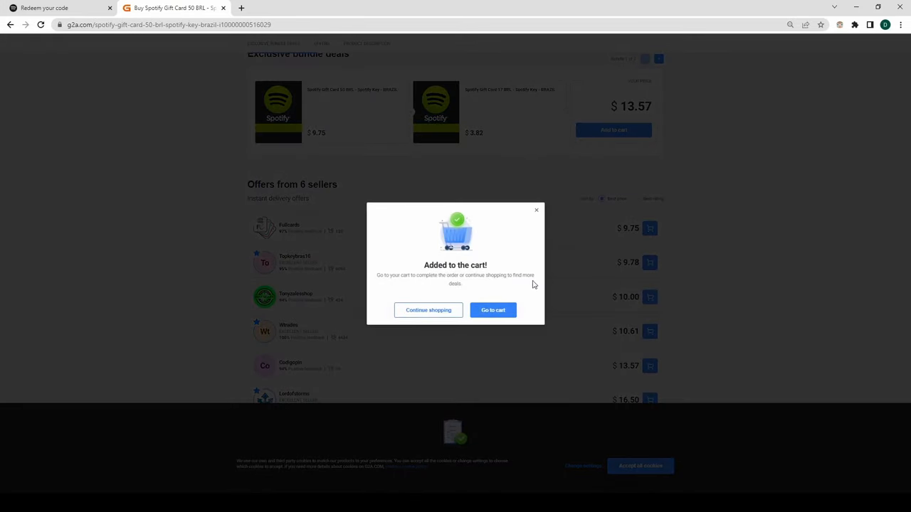
click(493, 310)
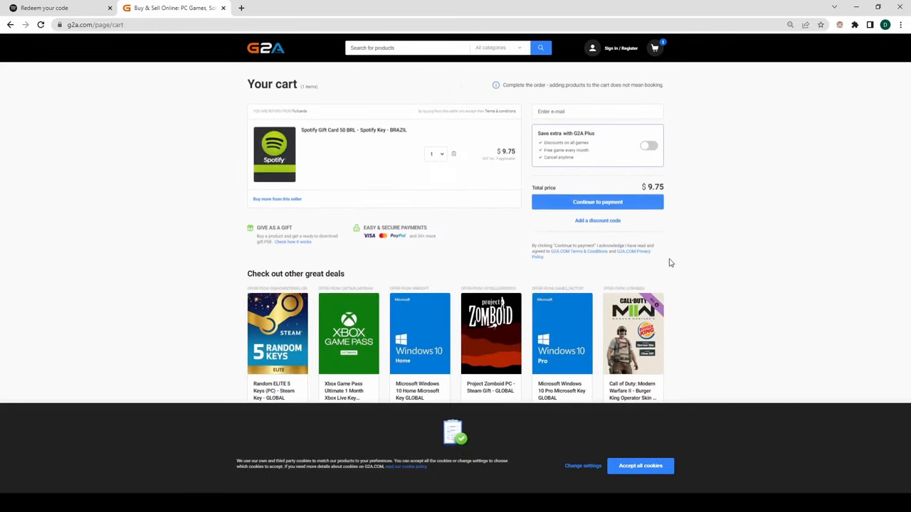
click(598, 202)
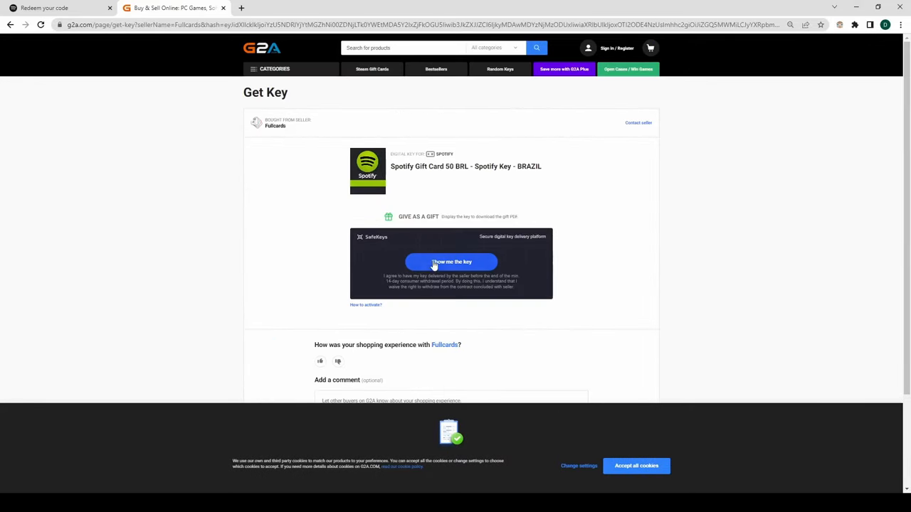
click(450, 262)
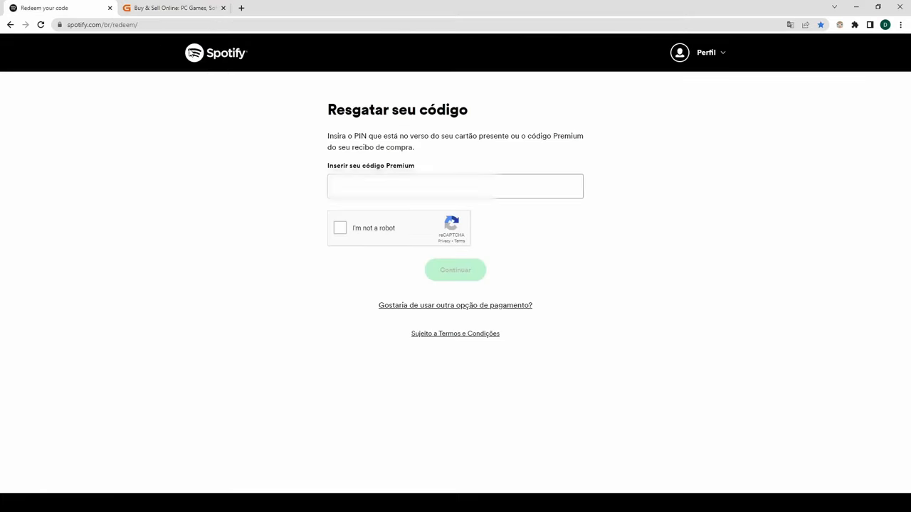
- Pass the robot check, submit the gift card code and redeem 3 months of Premium
click(340, 228)
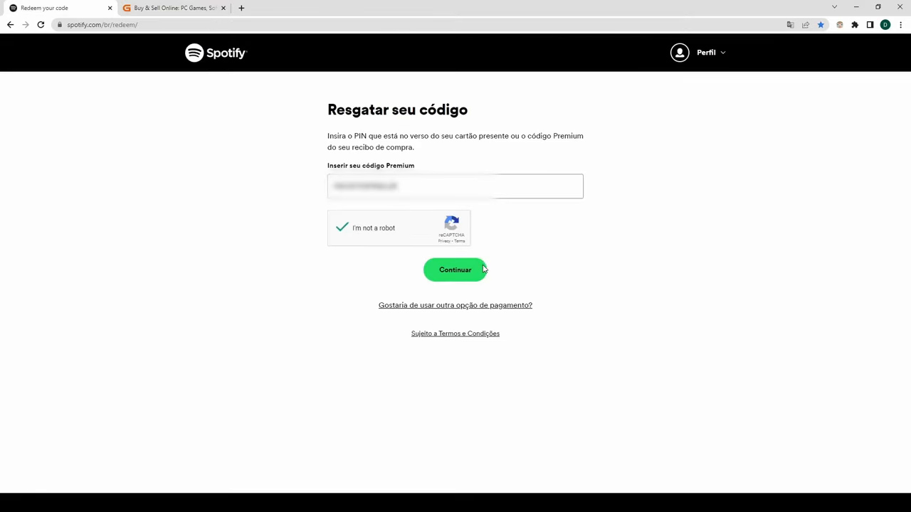
click(455, 271)
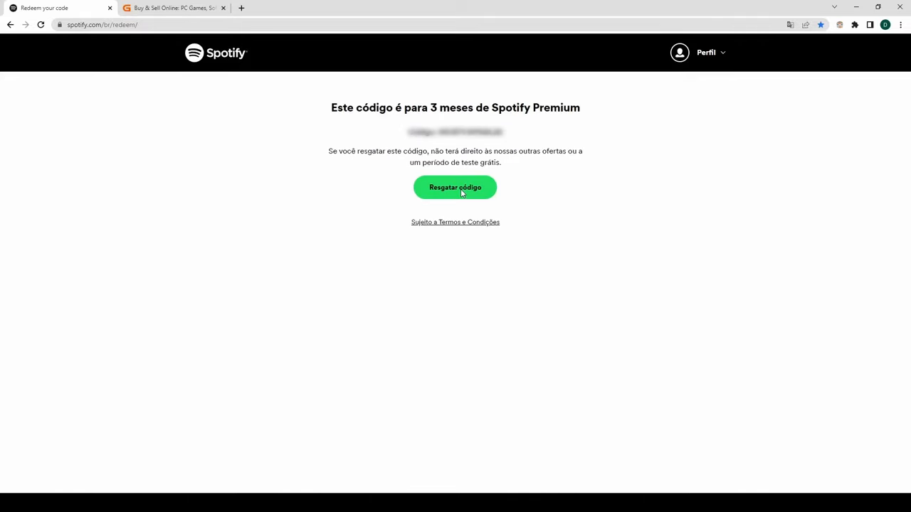
click(455, 188)
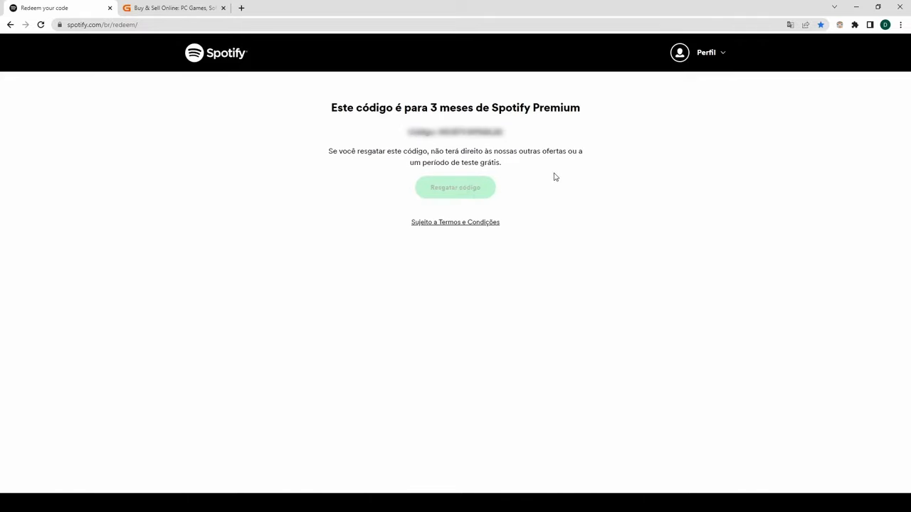
click(456, 188)
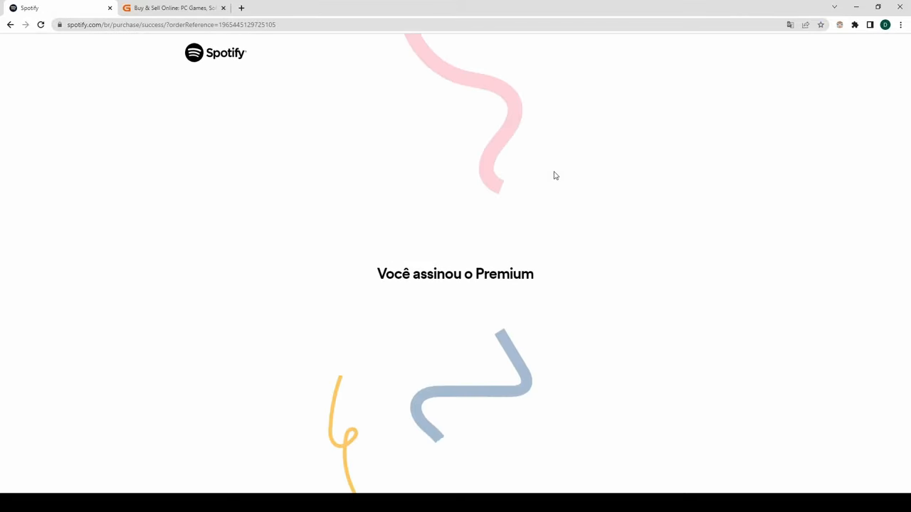